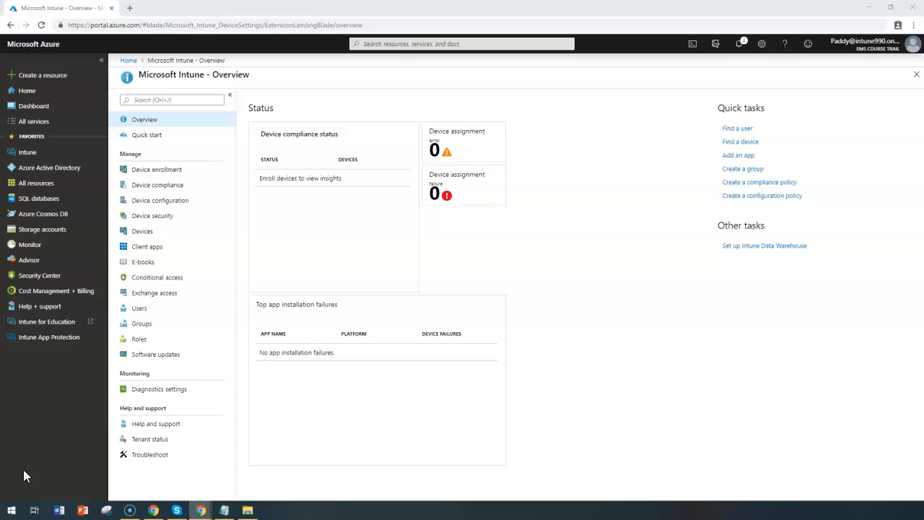
mouse_move(45, 451)
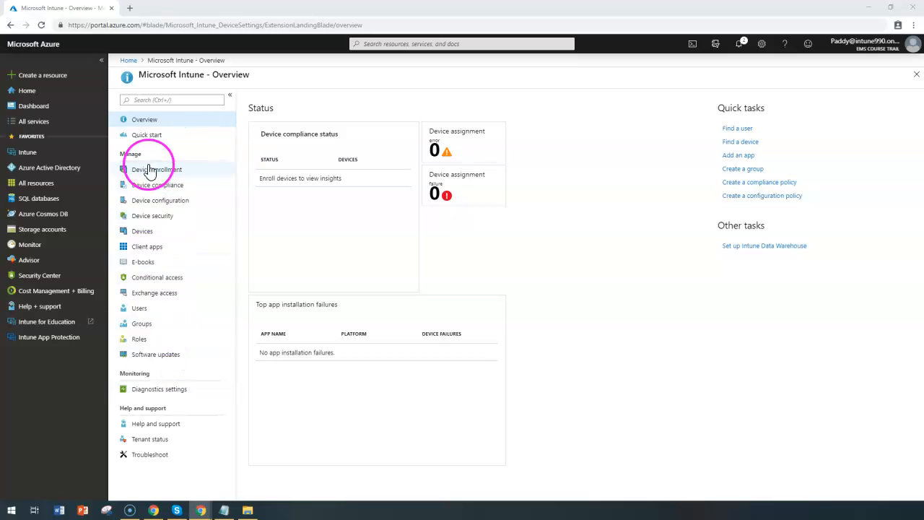
mouse_move(173, 210)
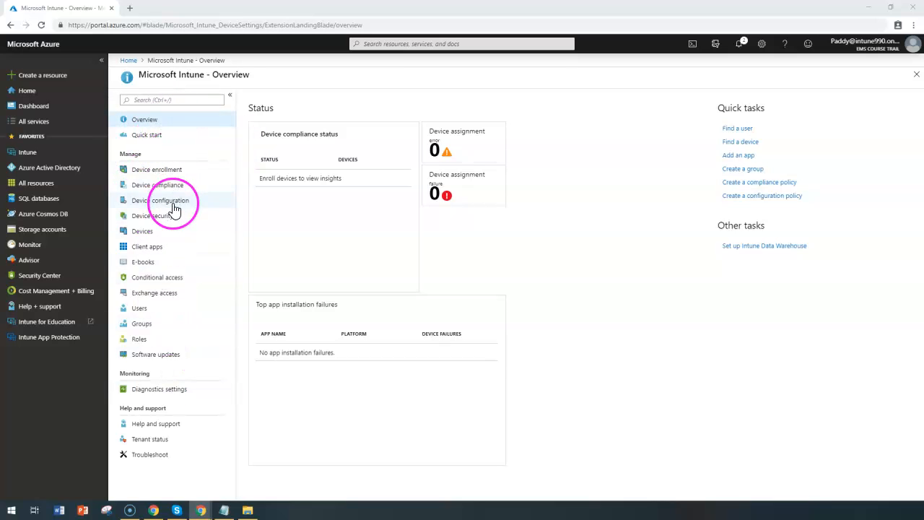
Begin a new Device configuration profile with platform Windows 10 and later, listing profile types
left_click(163, 199)
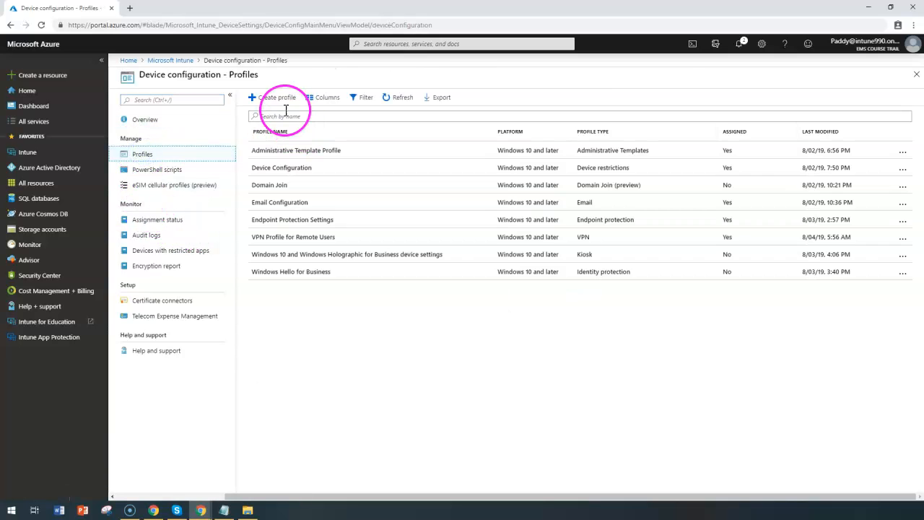
left_click(277, 97)
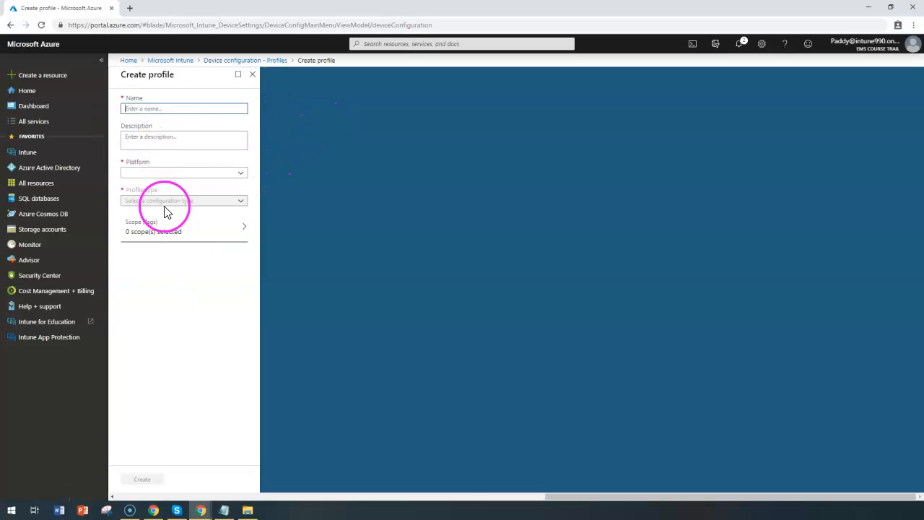
left_click(183, 172)
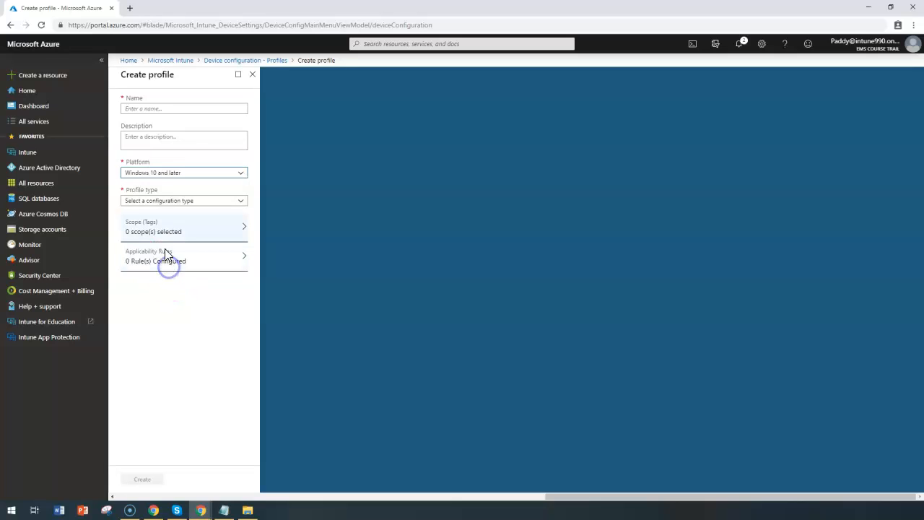
left_click(183, 199)
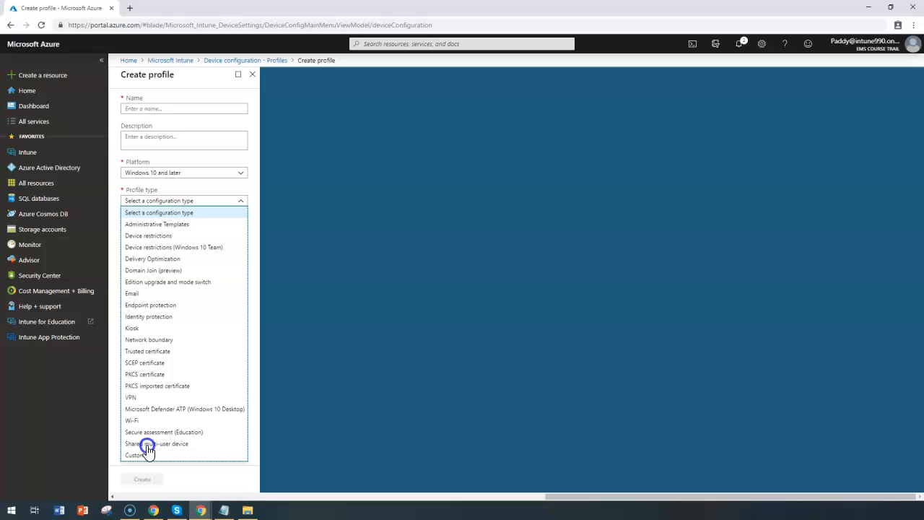
Choose Shared multi-user device type, enable Shared PC mode and allow Guest and Domain accounts
left_click(156, 443)
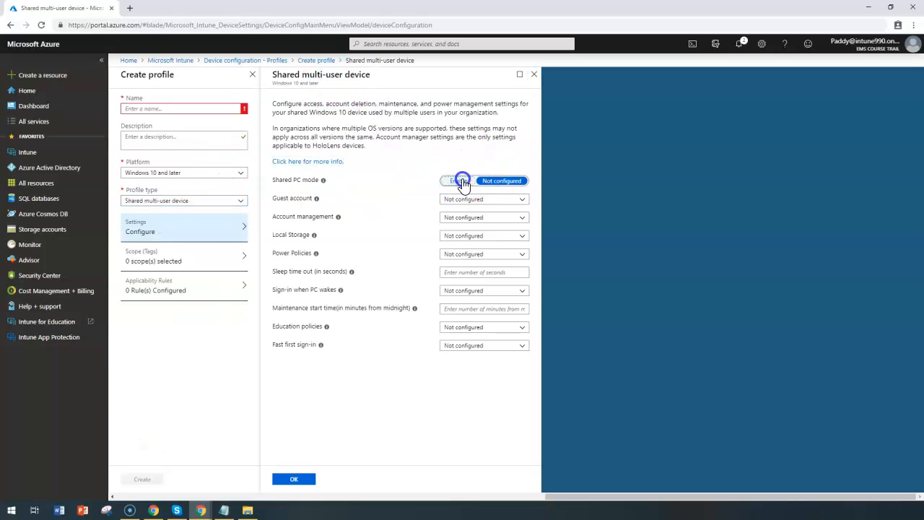
left_click(458, 180)
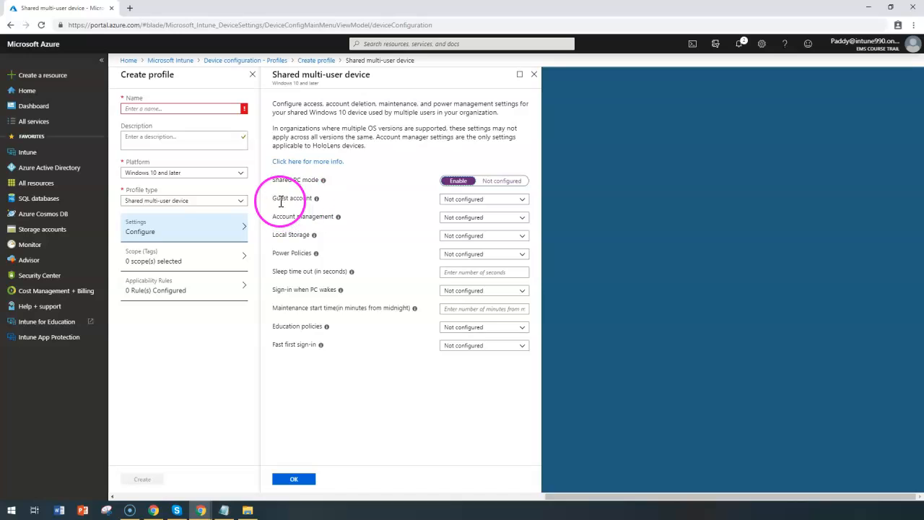
left_click(482, 199)
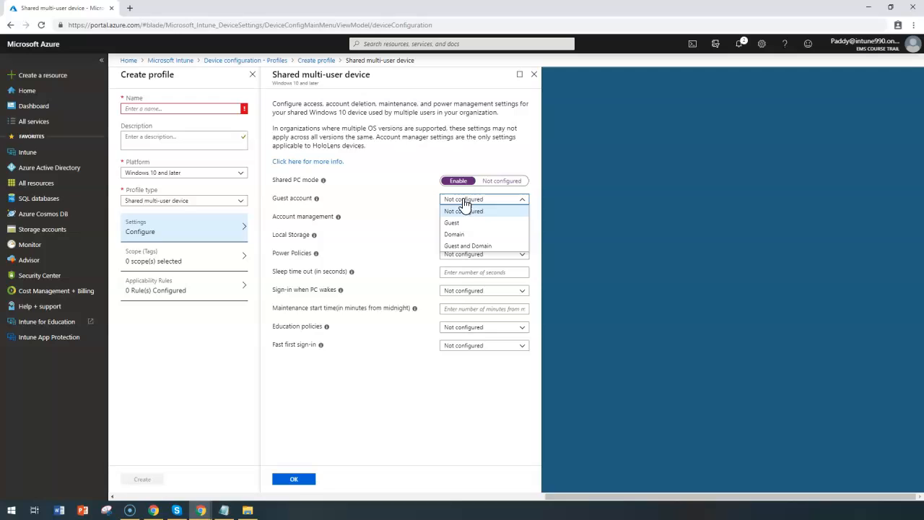
left_click(452, 223)
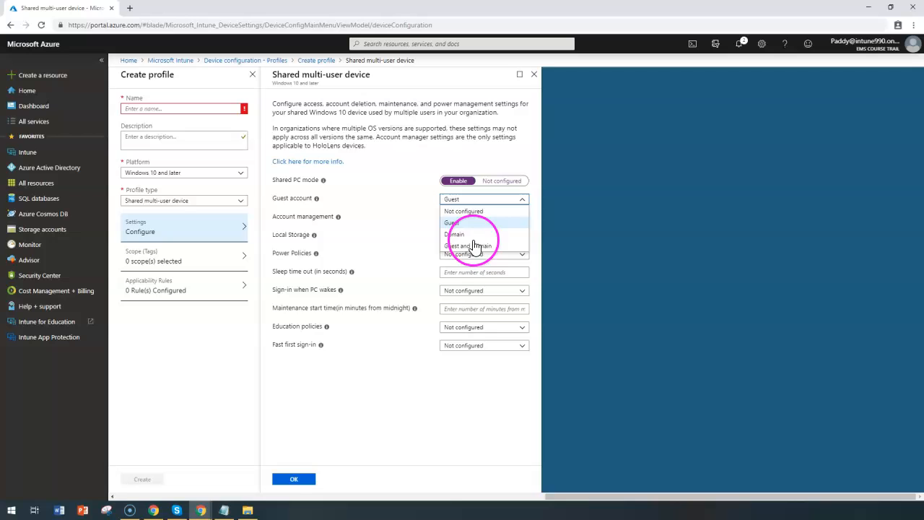
left_click(468, 246)
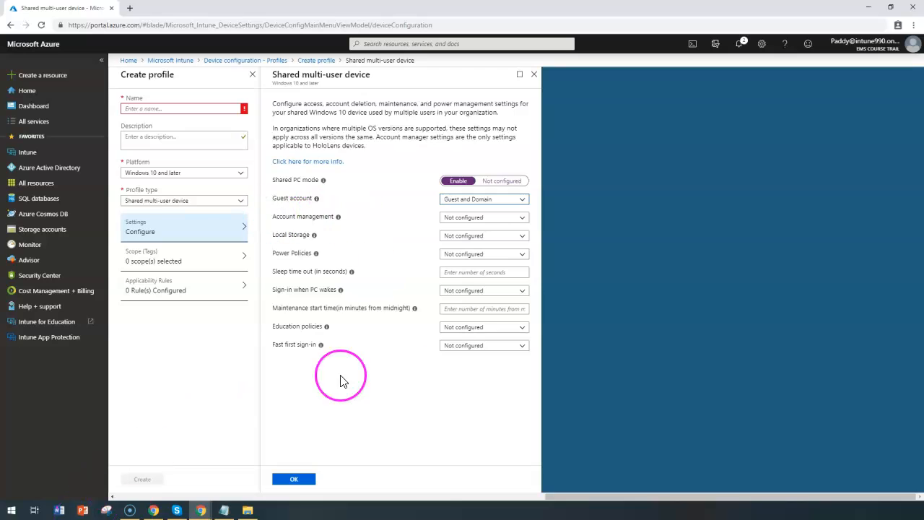
mouse_move(446, 232)
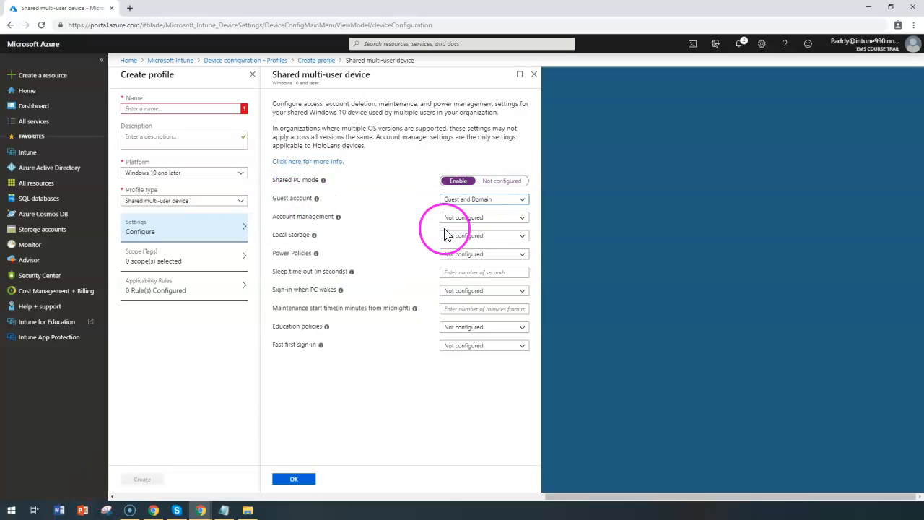
mouse_move(557, 112)
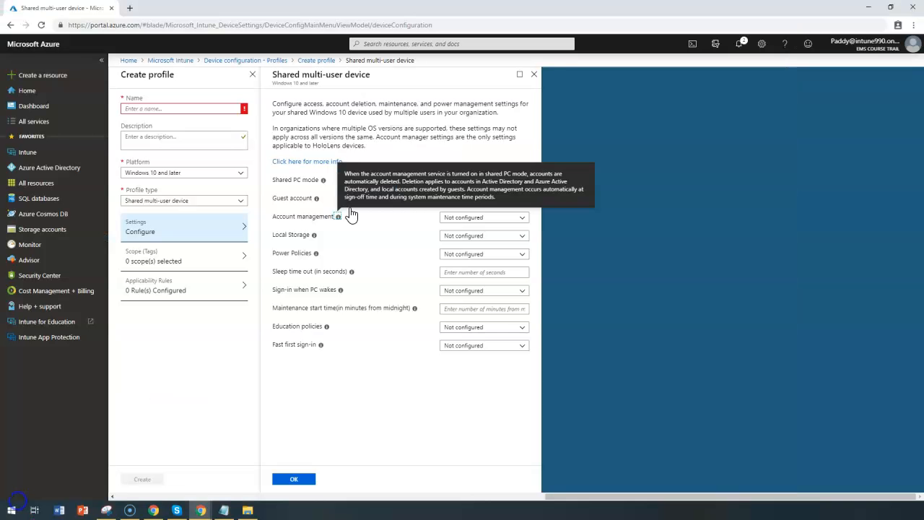
mouse_move(476, 209)
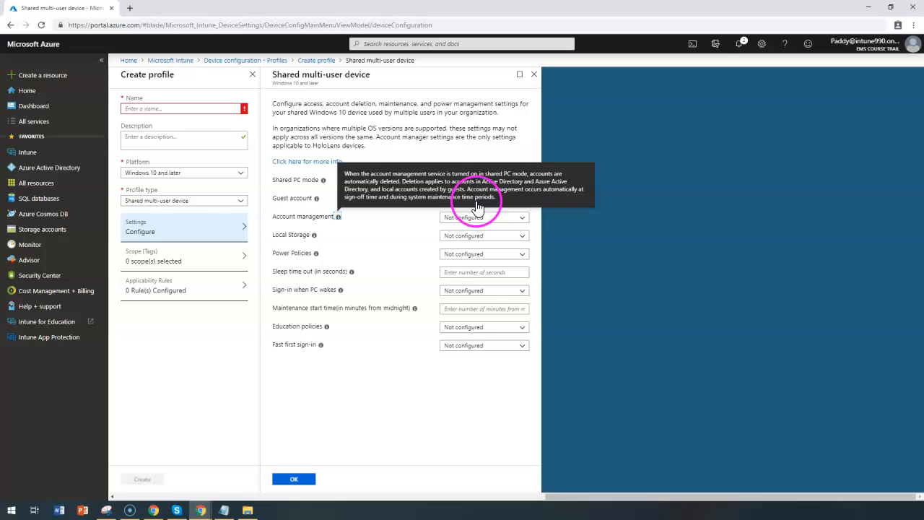
mouse_move(584, 195)
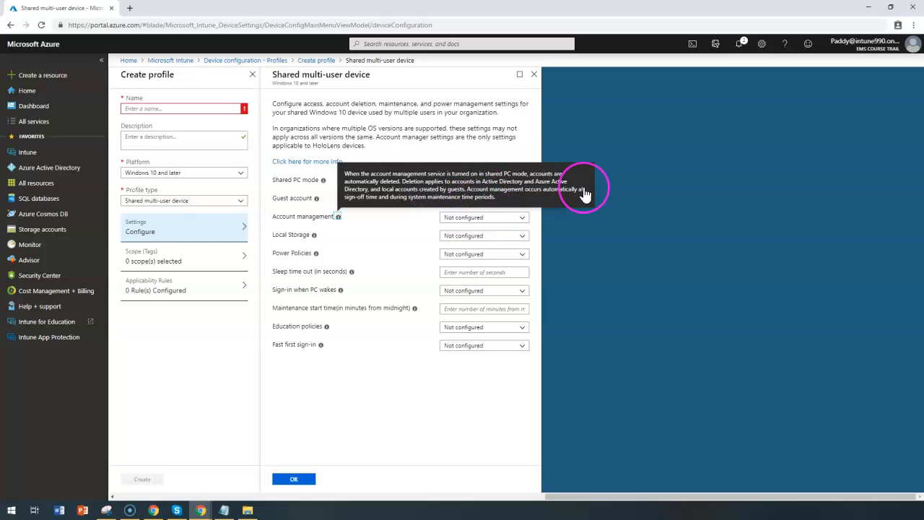
mouse_move(433, 224)
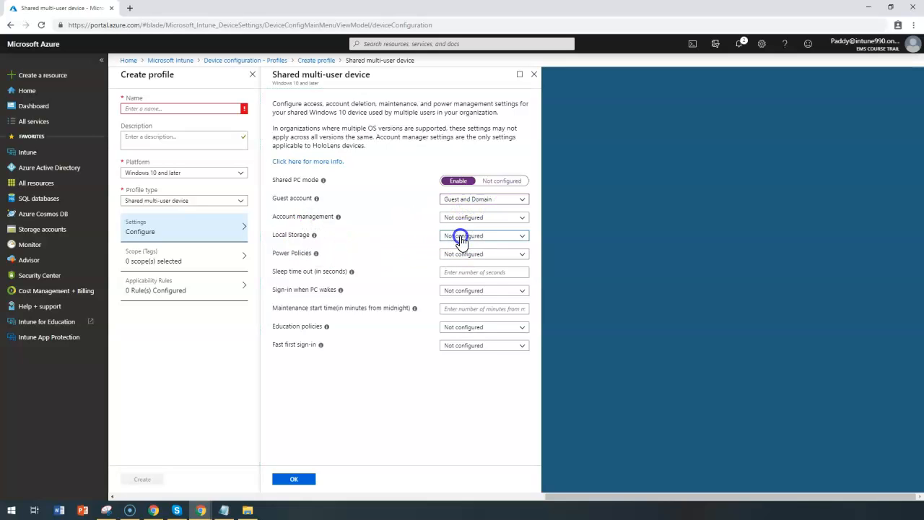
Set Local Storage to Enabled, then change it to Disabled
left_click(484, 236)
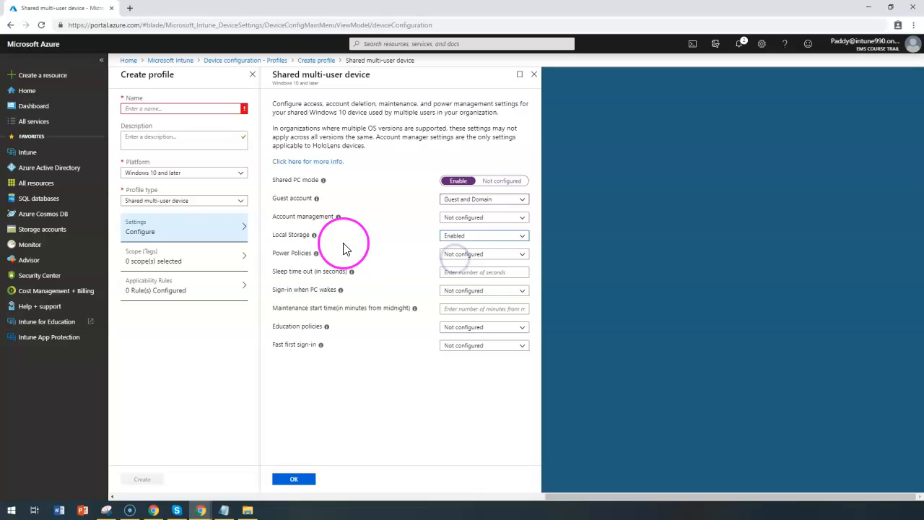
mouse_move(315, 234)
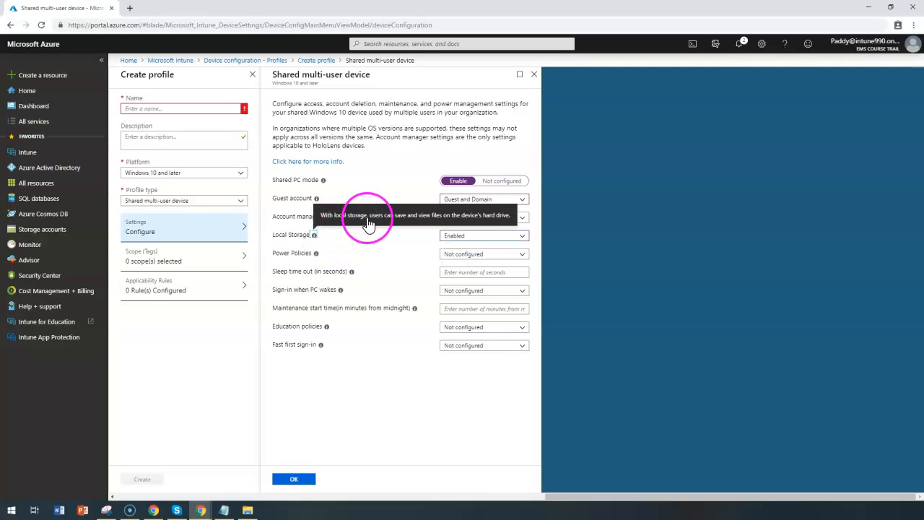
mouse_move(459, 231)
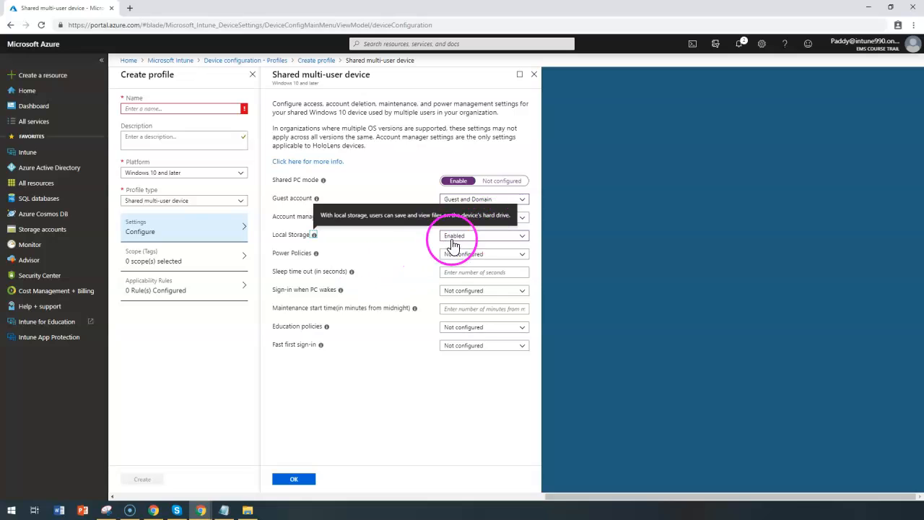
left_click(484, 236)
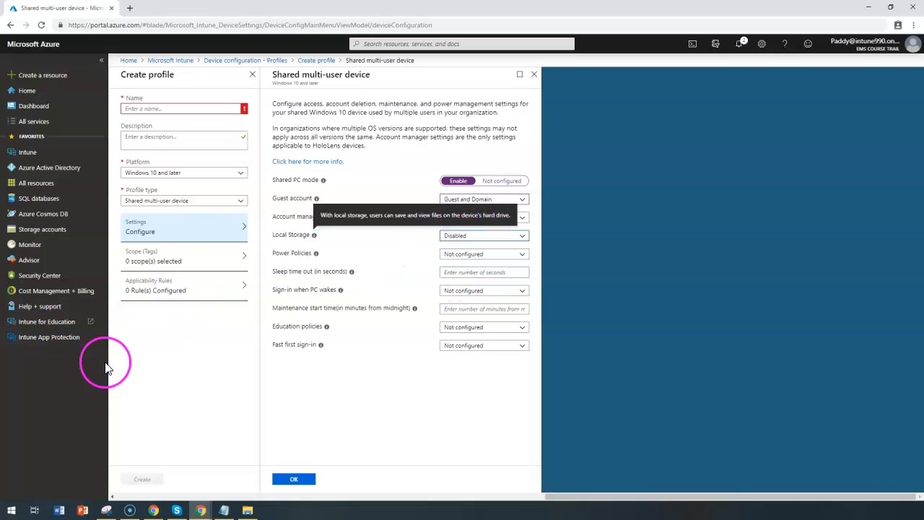
mouse_move(352, 381)
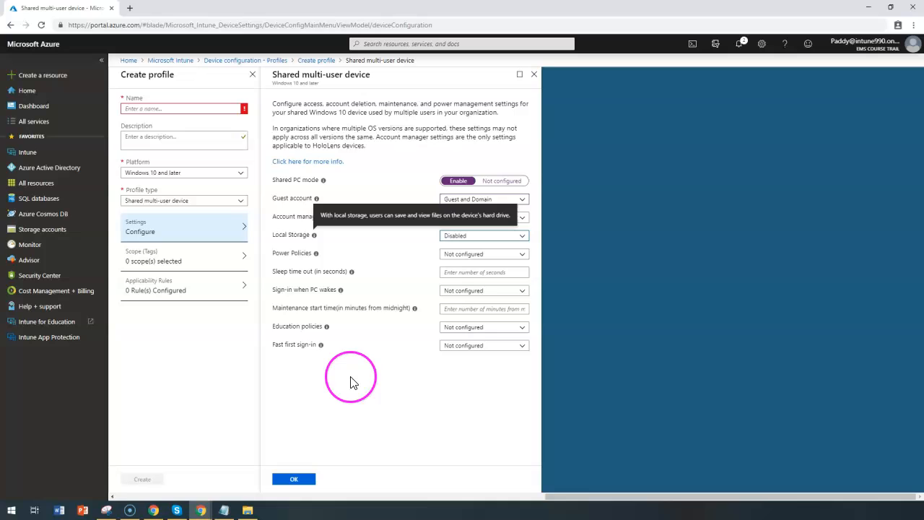
mouse_move(441, 238)
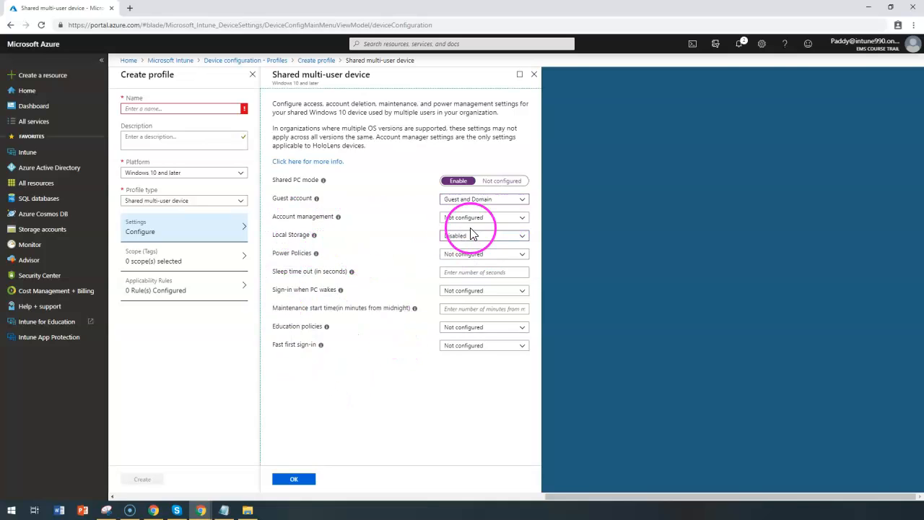
Enable account management with deletion immediately after log-out, and view the blocked-access screenshot
left_click(483, 216)
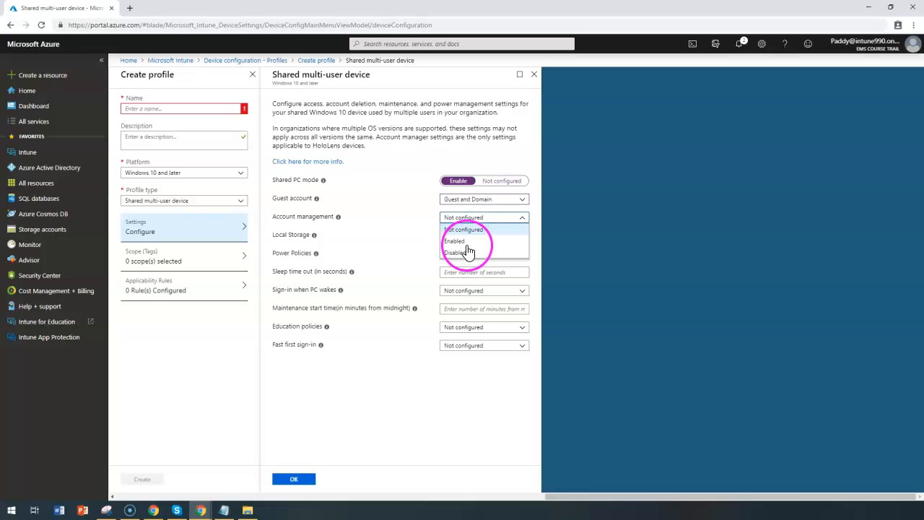
left_click(453, 241)
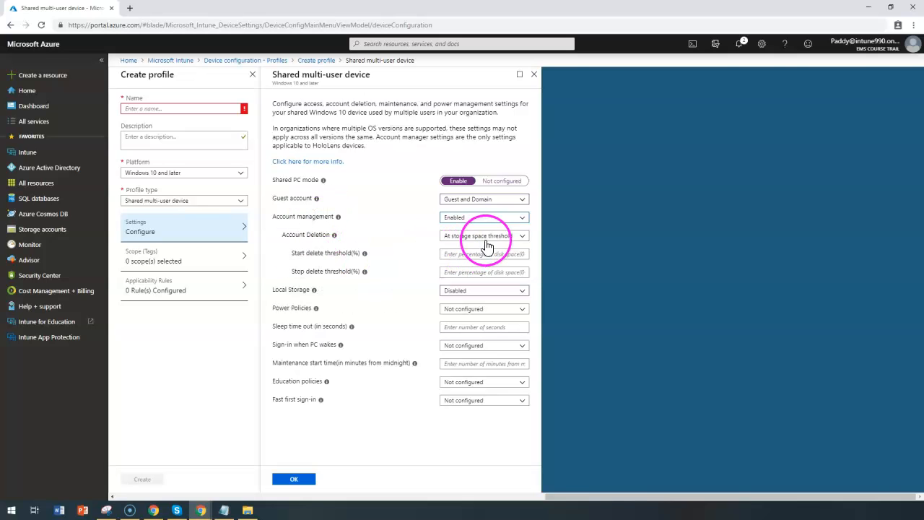
left_click(483, 236)
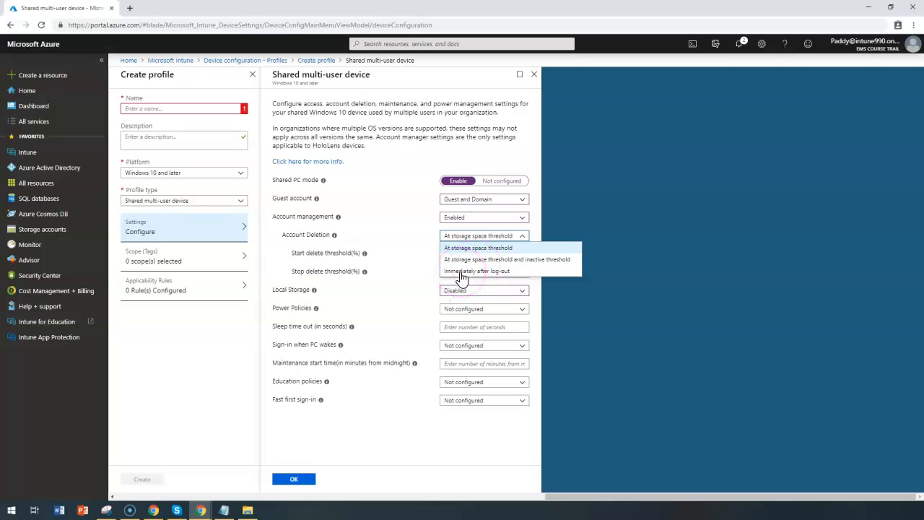
left_click(477, 271)
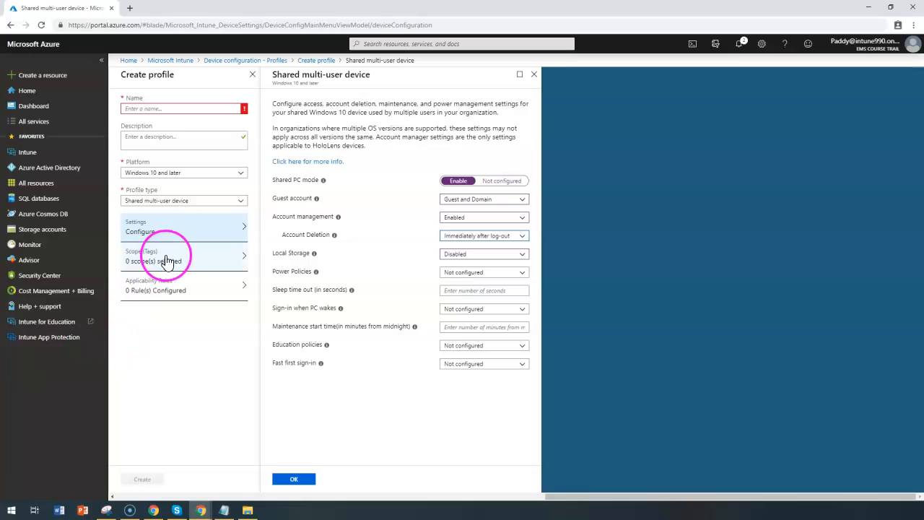
mouse_move(14, 505)
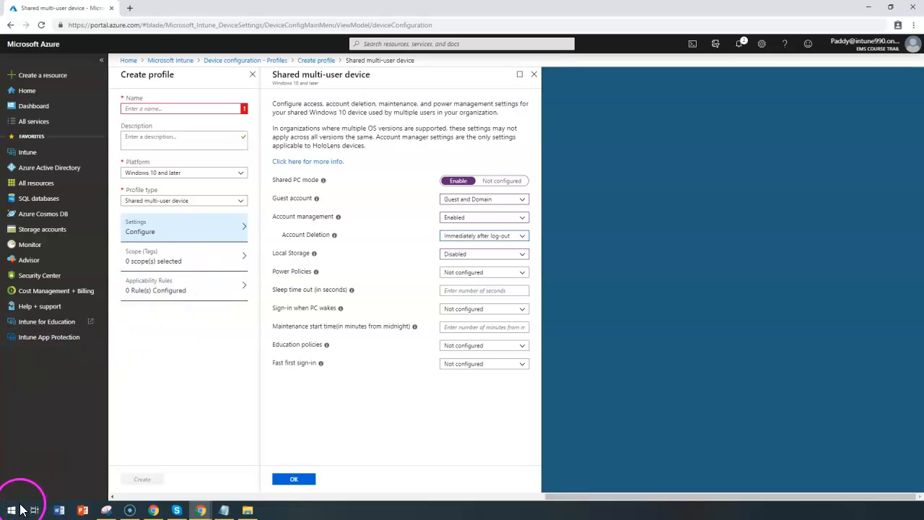
left_click(107, 511)
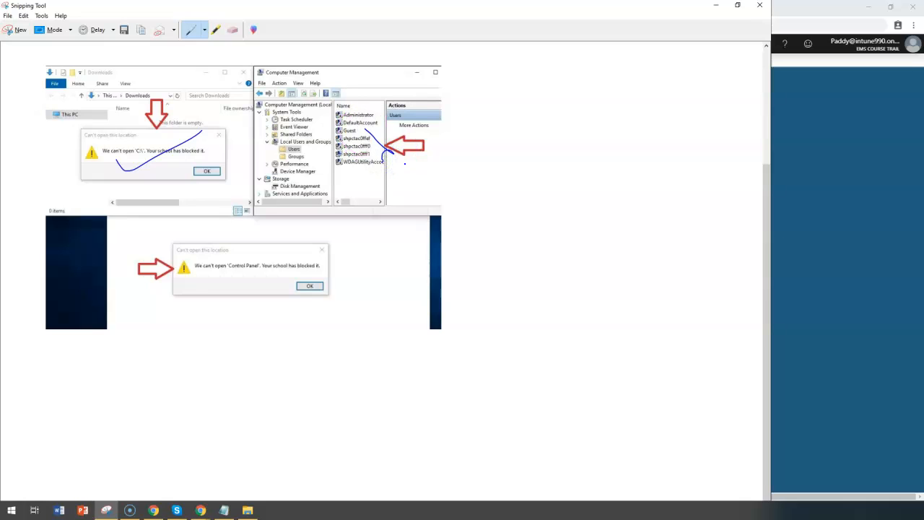
left_click_drag(144, 274, 191, 314)
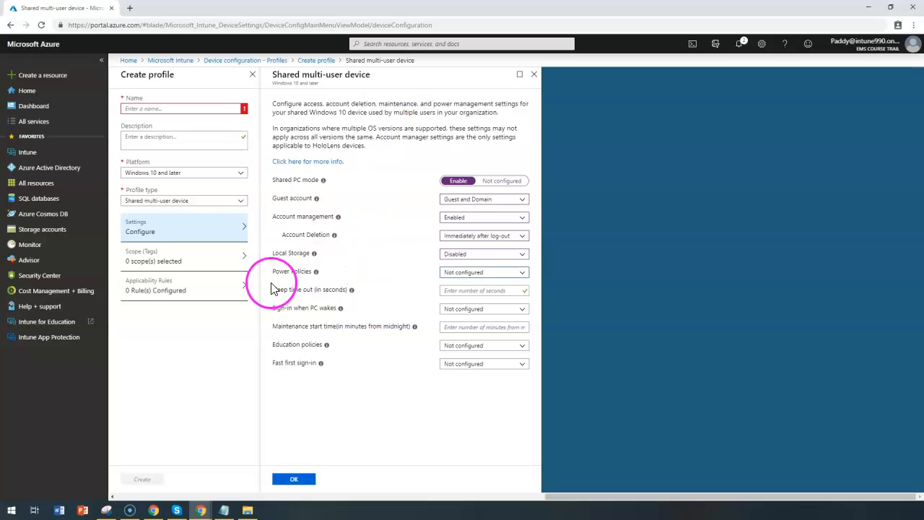
Enable Power Policies with a 30-second sleep timeout and sign-in when the PC wakes
left_click(484, 271)
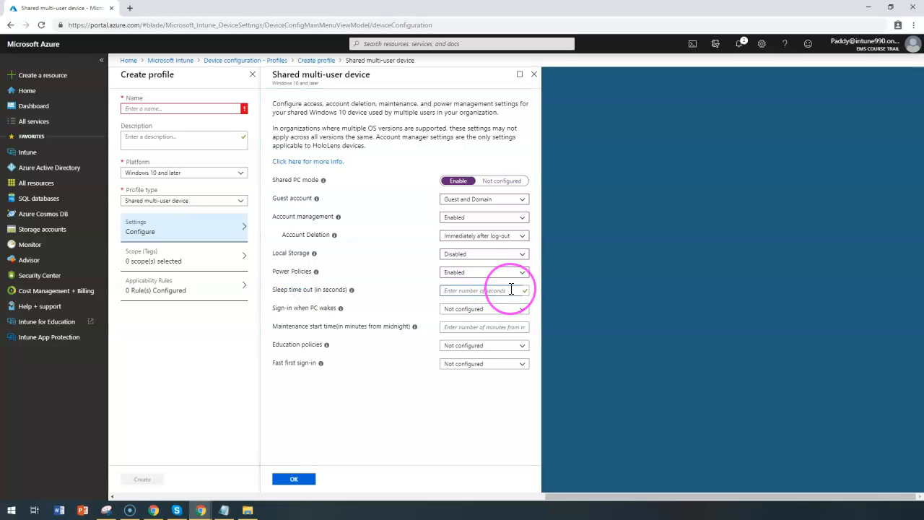
type("30")
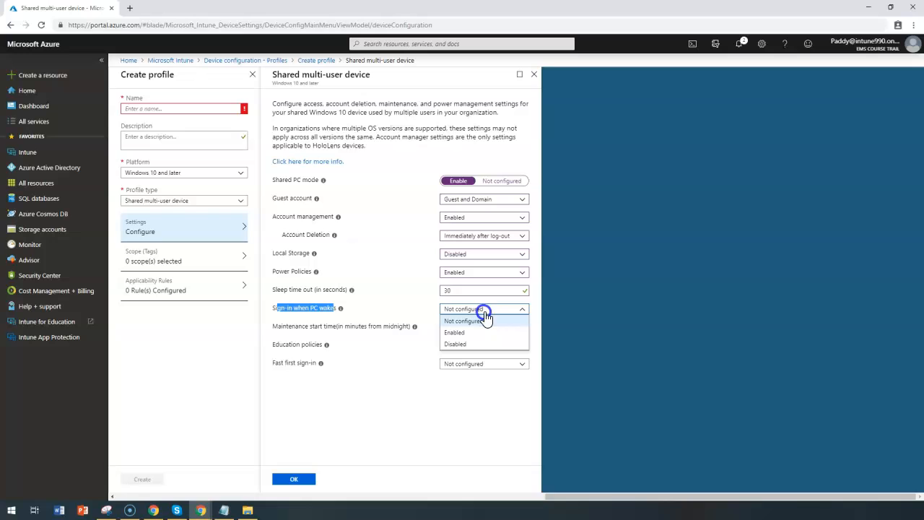
left_click(454, 332)
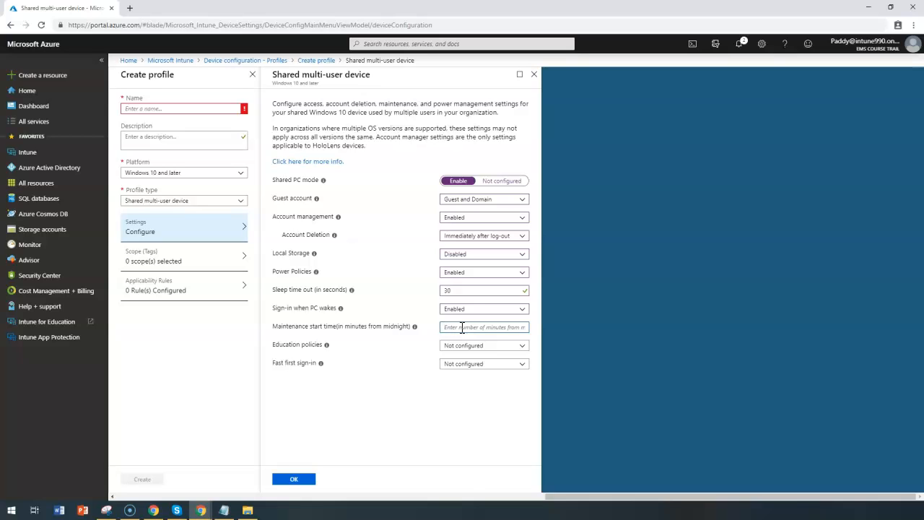
mouse_move(498, 345)
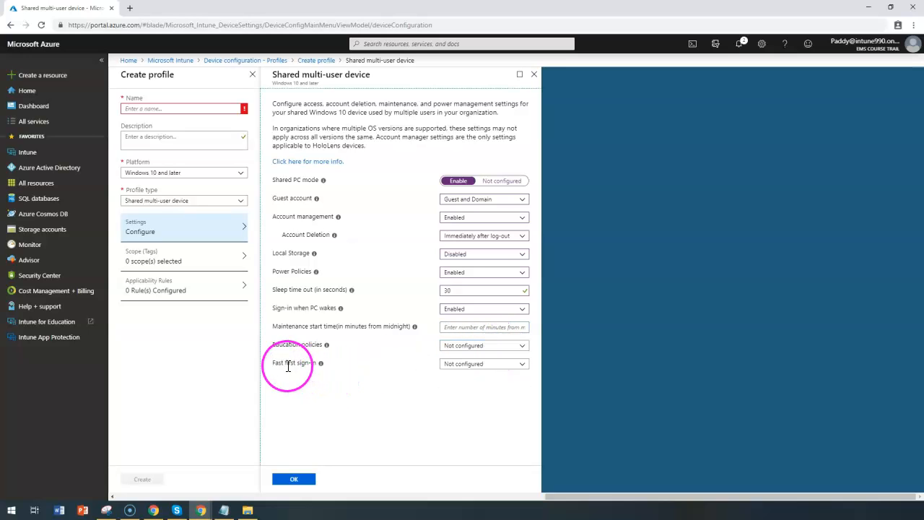
mouse_move(320, 397)
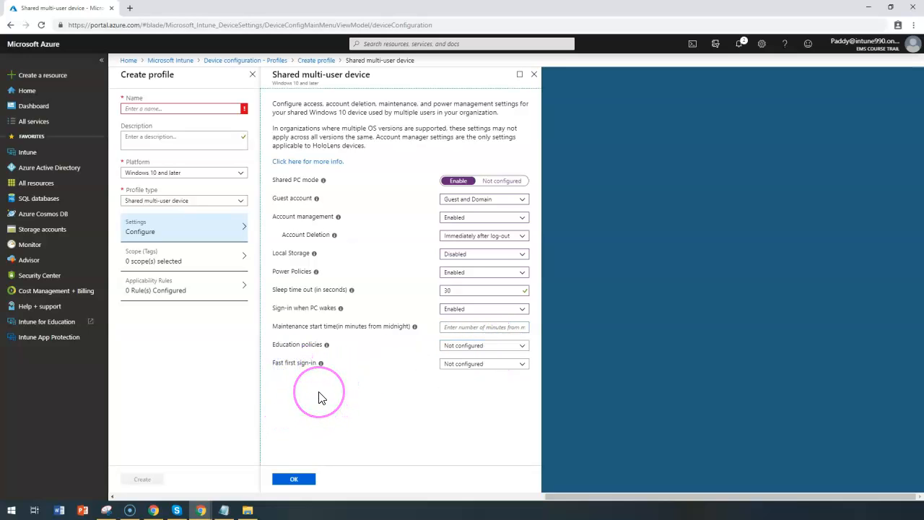
mouse_move(322, 397)
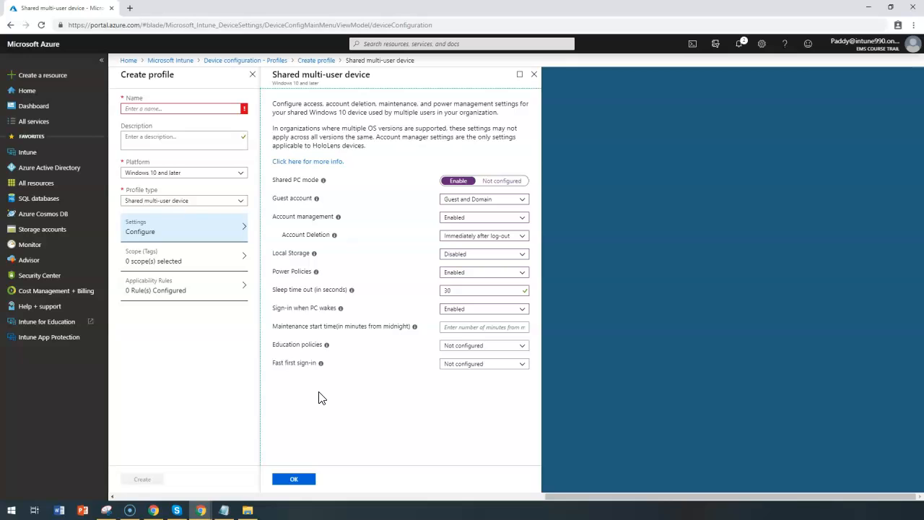
mouse_move(359, 368)
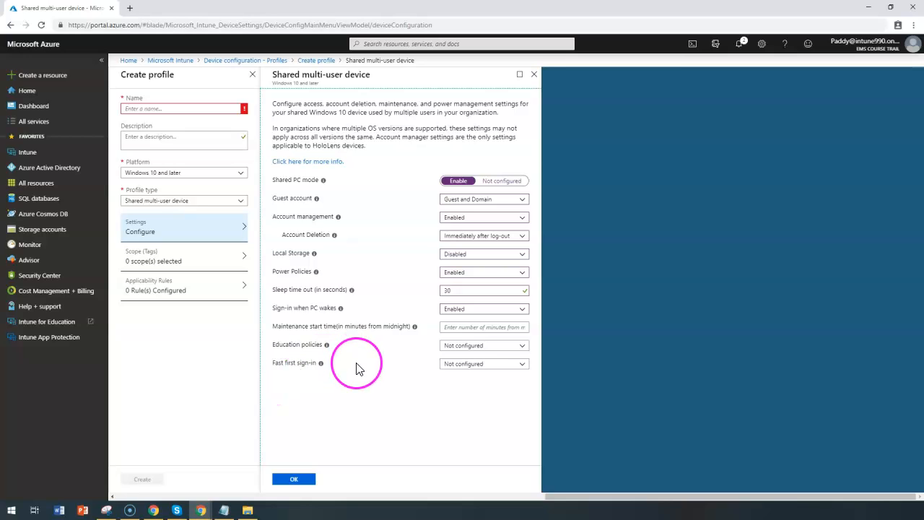
mouse_move(324, 479)
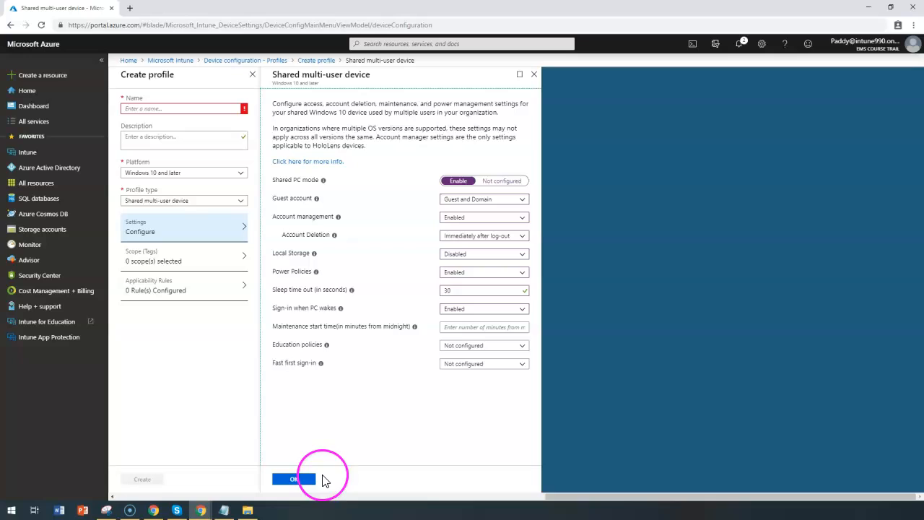
mouse_move(280, 72)
type("Shared multi-user device")
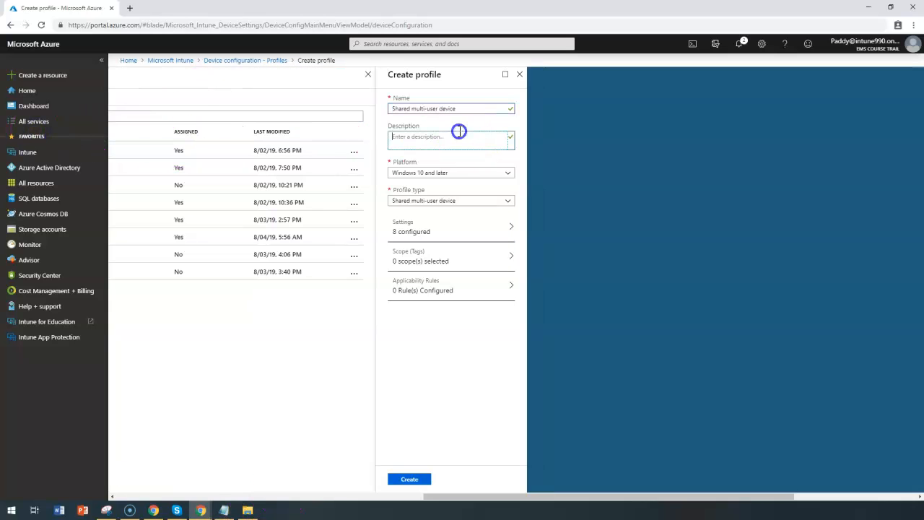
Create the Shared multi-user device profile and view its overview
left_click(410, 479)
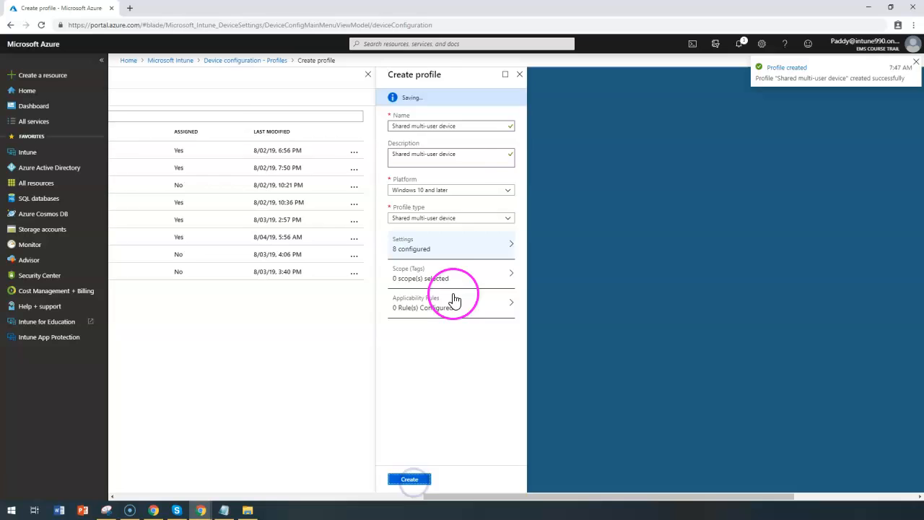
left_click(410, 480)
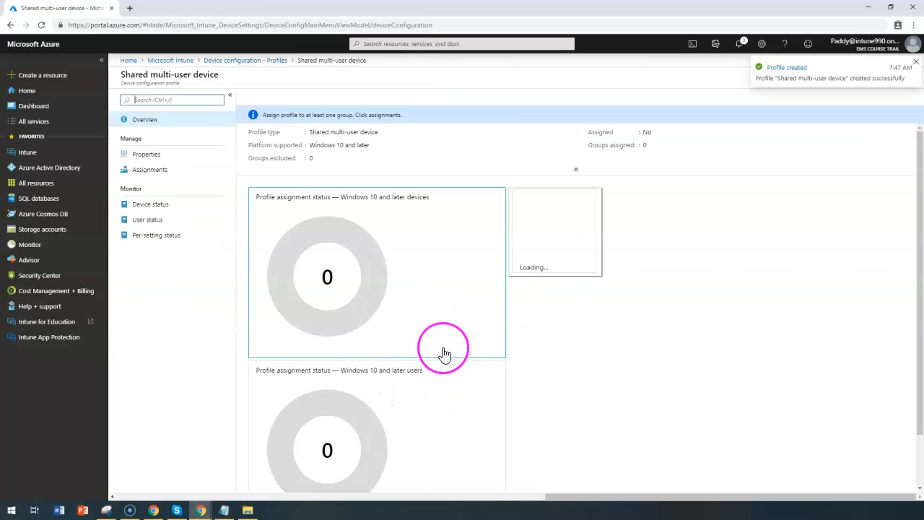
Go to the profile's Assignments and browse the Azure AD groups available to include
left_click(150, 169)
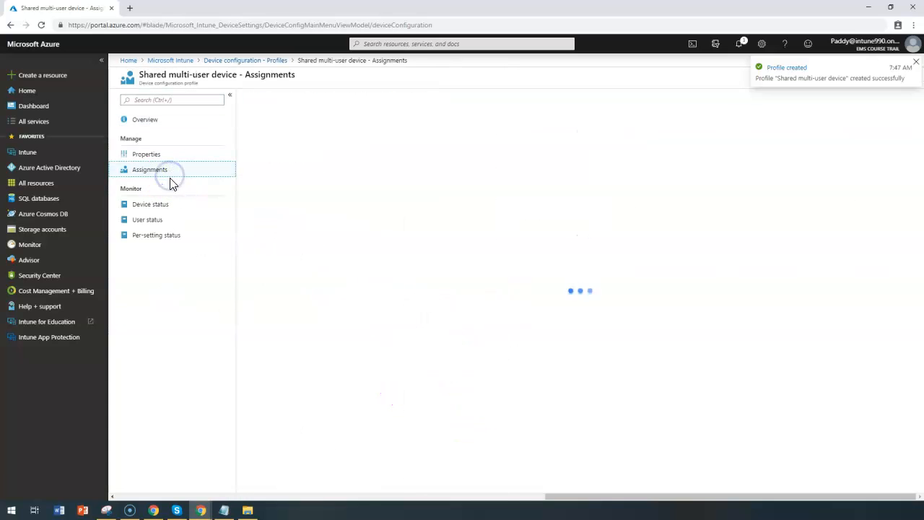
left_click(150, 169)
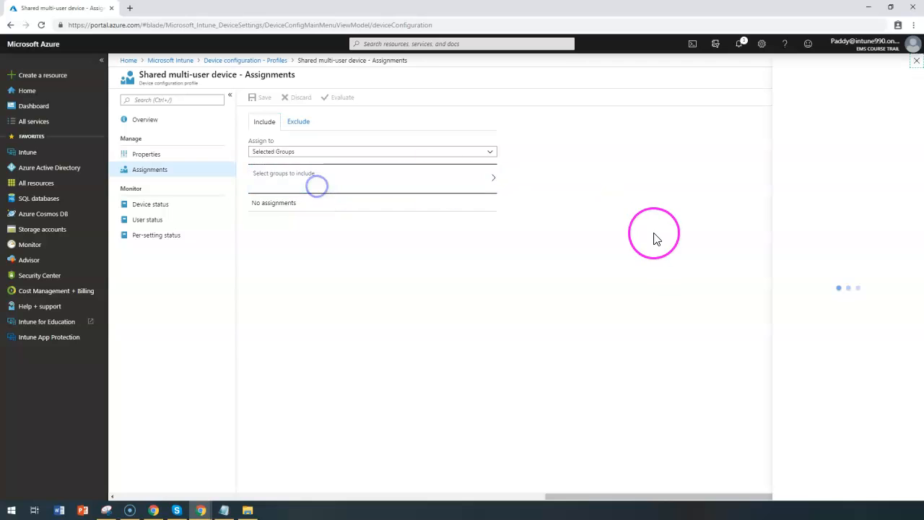
left_click(373, 176)
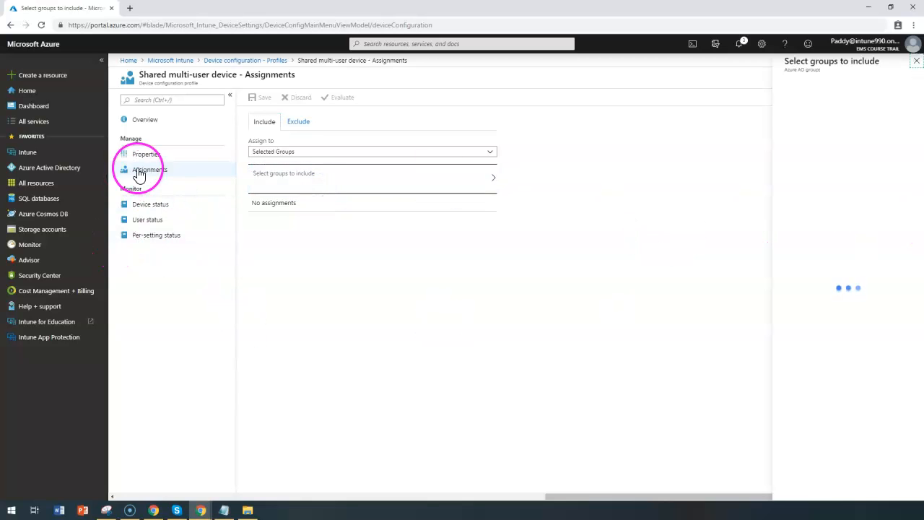
left_click(373, 176)
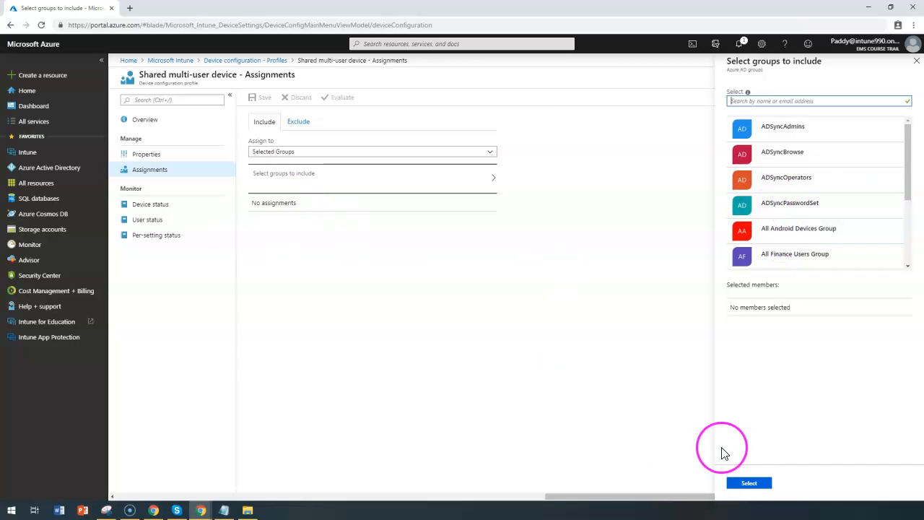
scroll("down", 3)
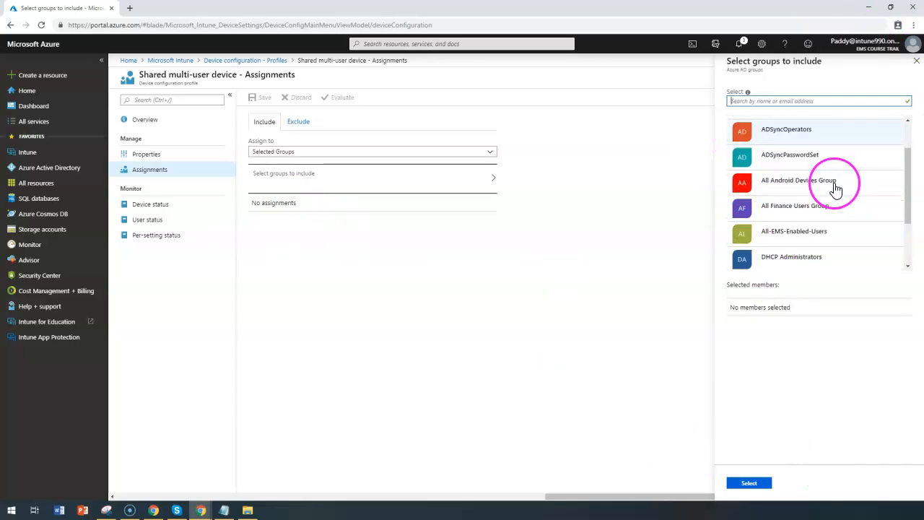
scroll("down", 3)
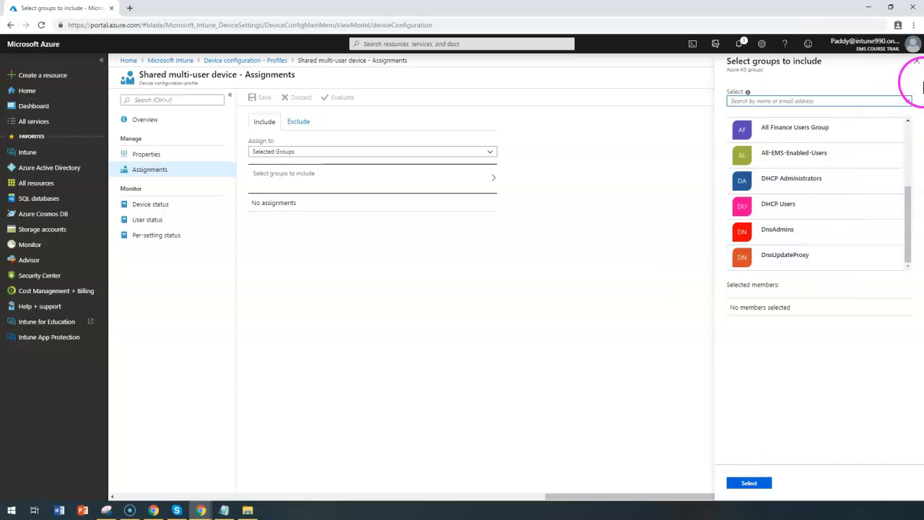
mouse_move(372, 236)
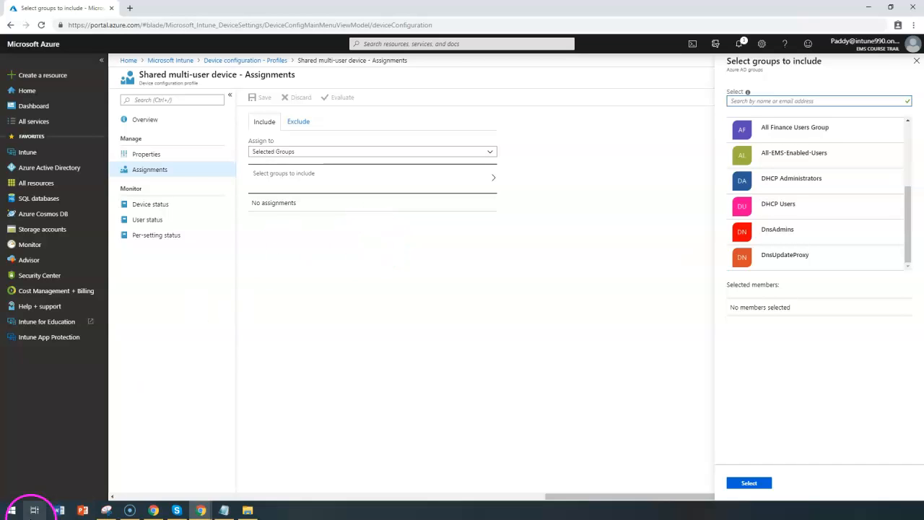
mouse_move(22, 505)
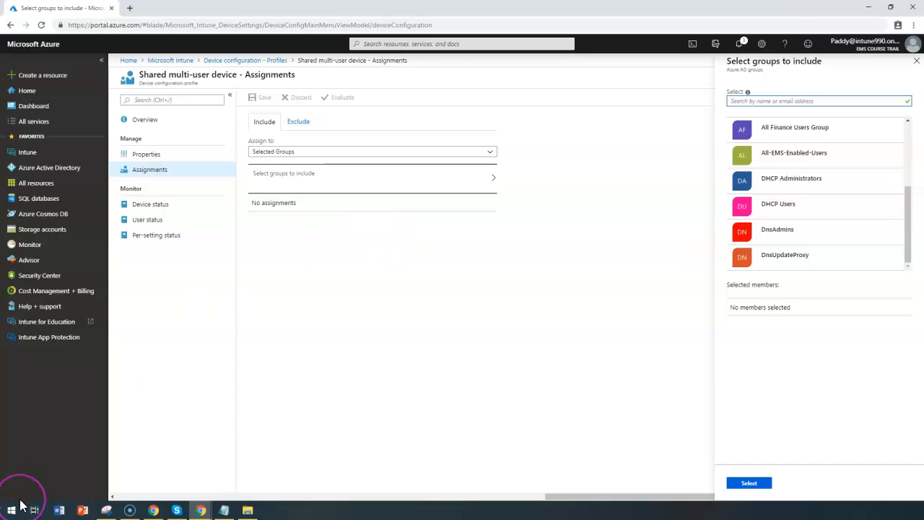